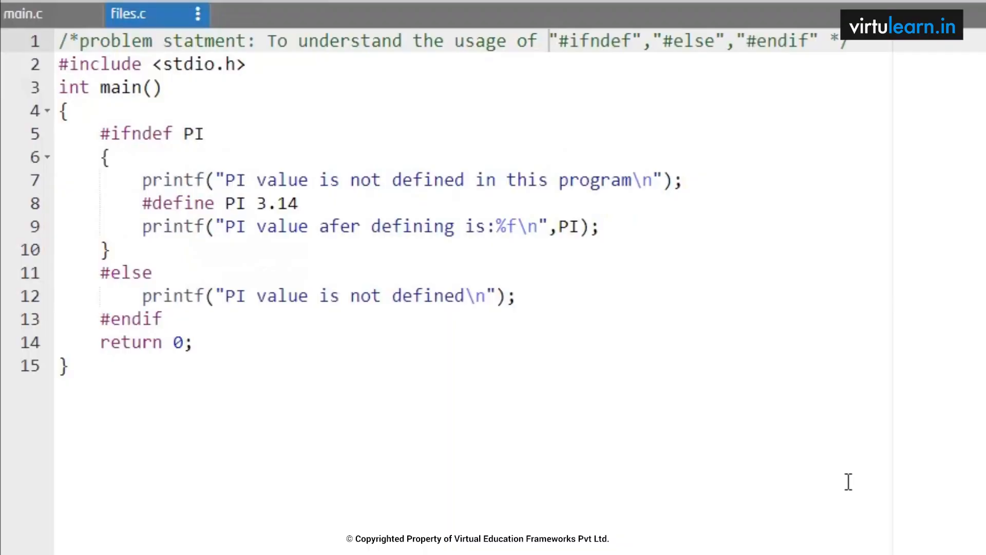
{"action": "mouse_move", "coordinate": [368, 323]}
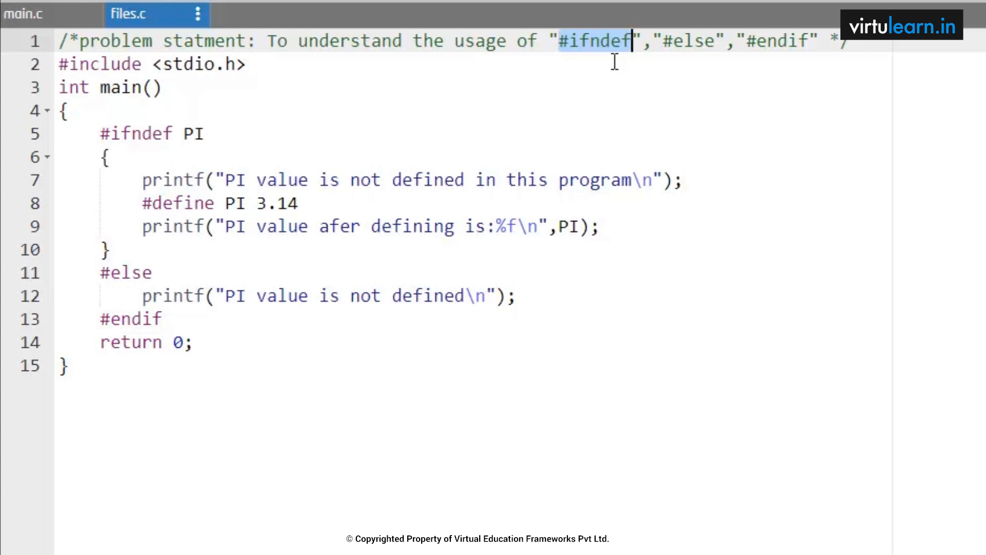
{"action": "mouse_move", "coordinate": [752, 55]}
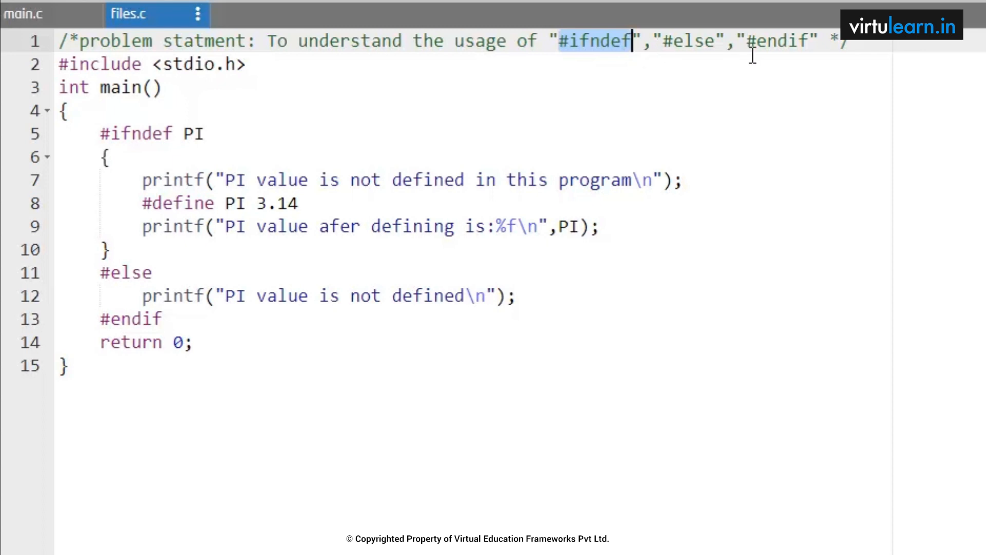
{"action": "mouse_move", "coordinate": [80, 104]}
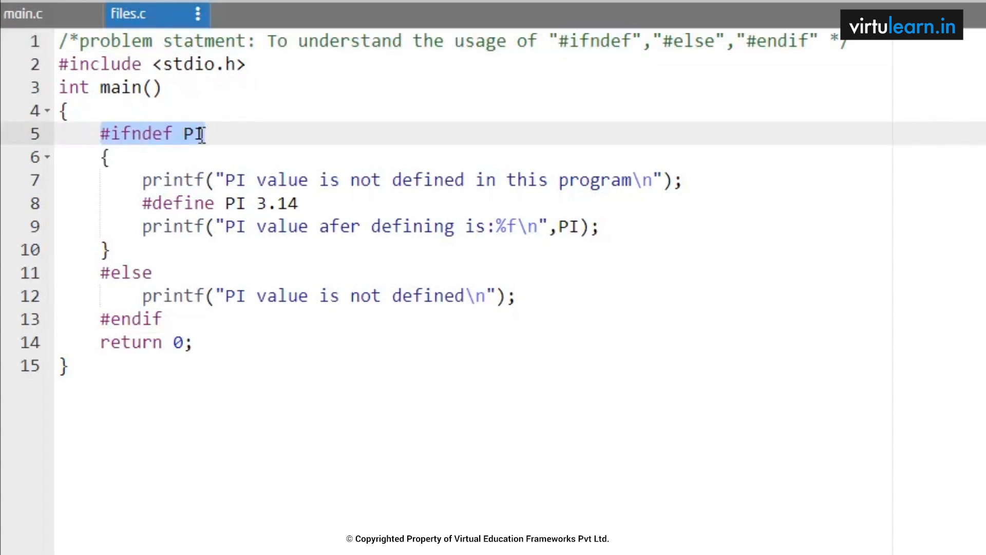
{"action": "mouse_move", "coordinate": [119, 82]}
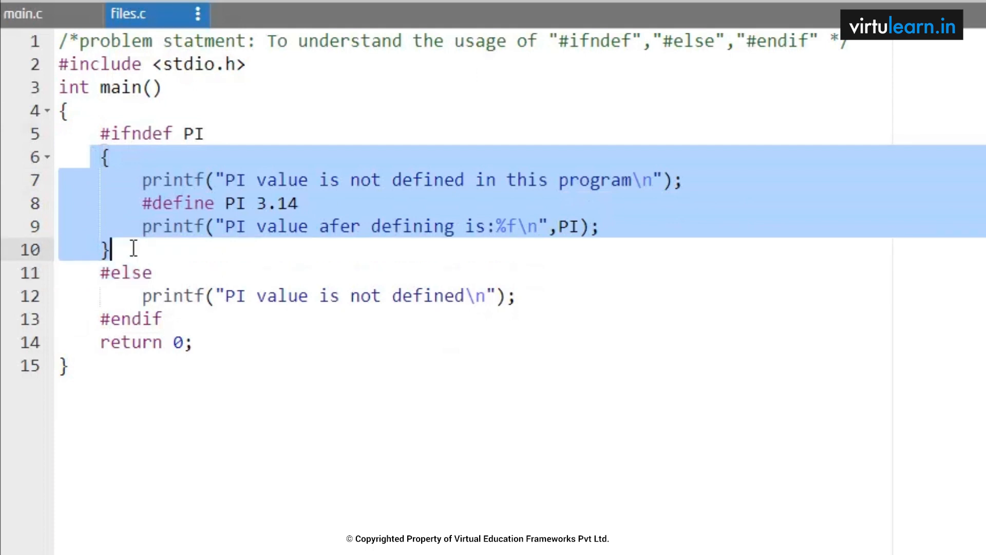
{"action": "mouse_move", "coordinate": [240, 194]}
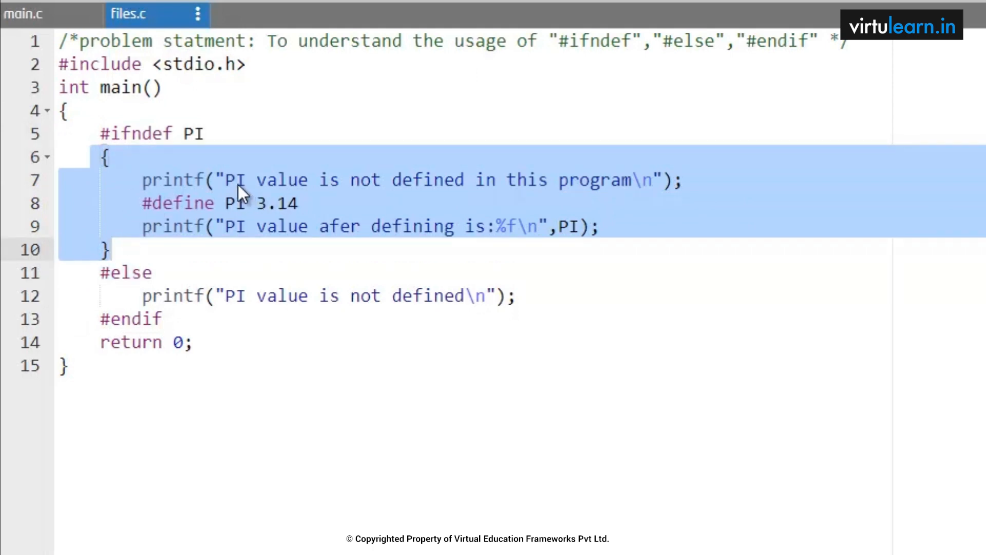
{"action": "left_click", "coordinate": [545, 181]}
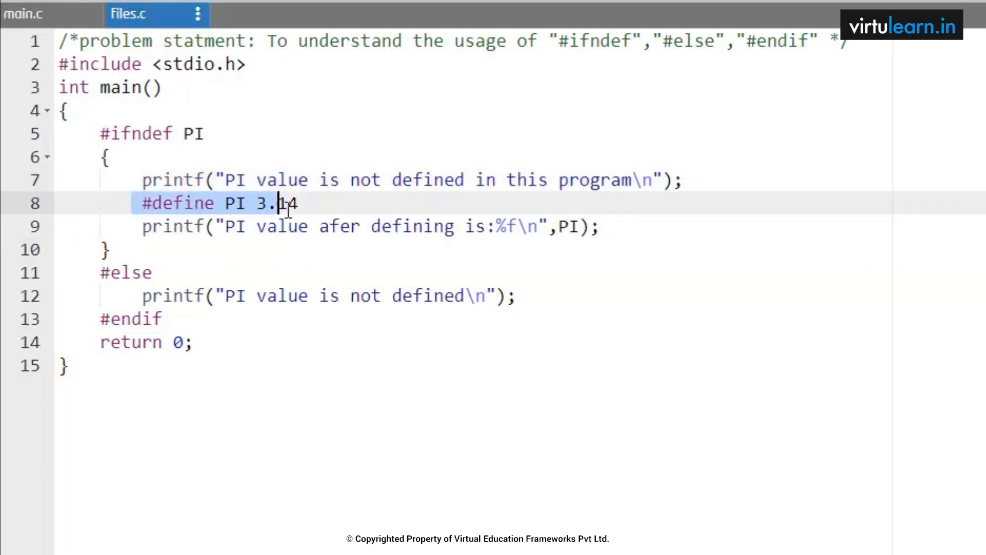
{"action": "type", "text": "1"}
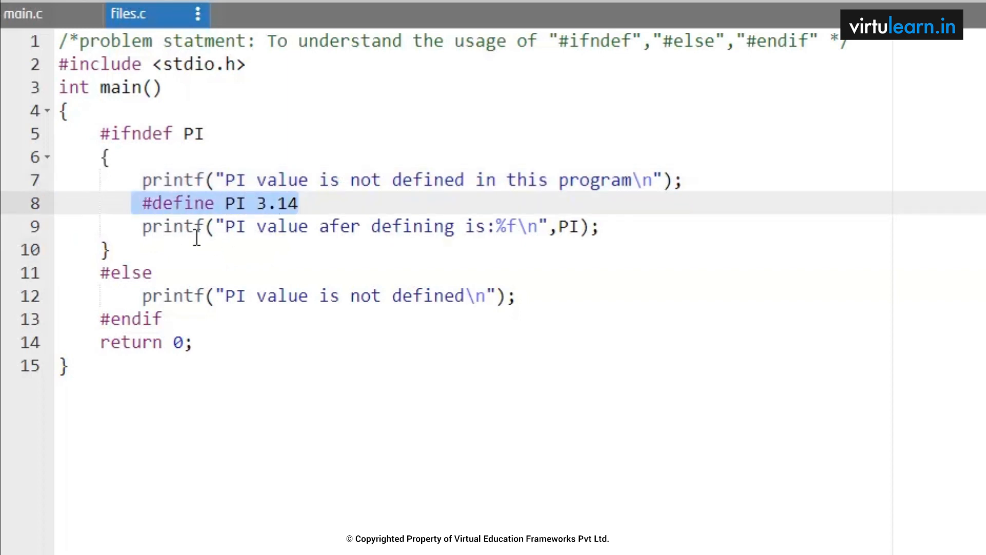
{"action": "mouse_move", "coordinate": [604, 233]}
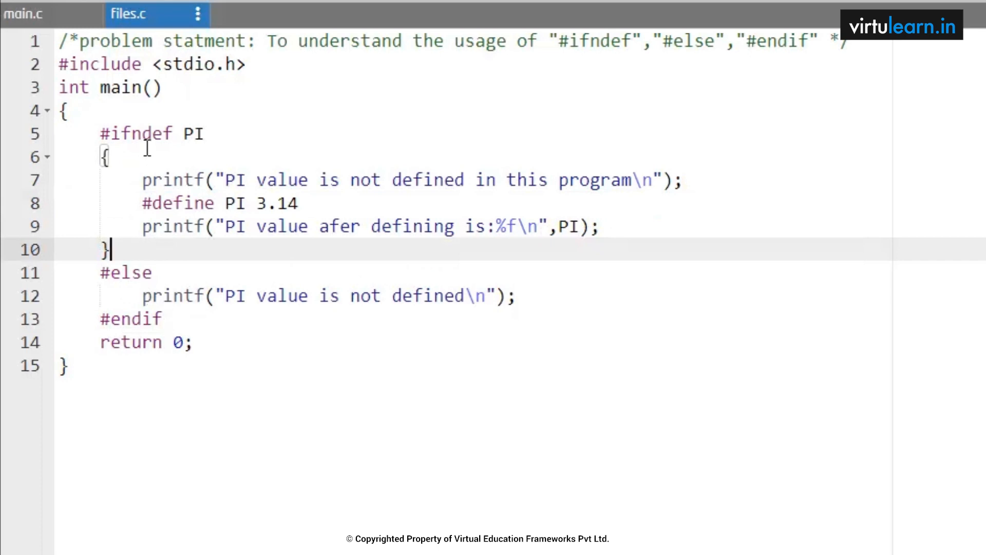
{"action": "mouse_move", "coordinate": [124, 296]}
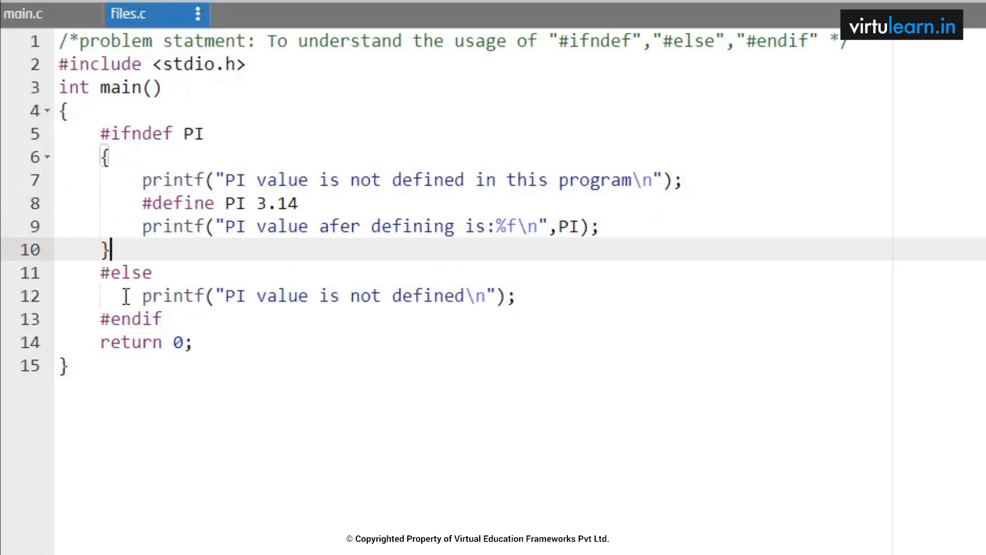
{"action": "mouse_move", "coordinate": [151, 305]}
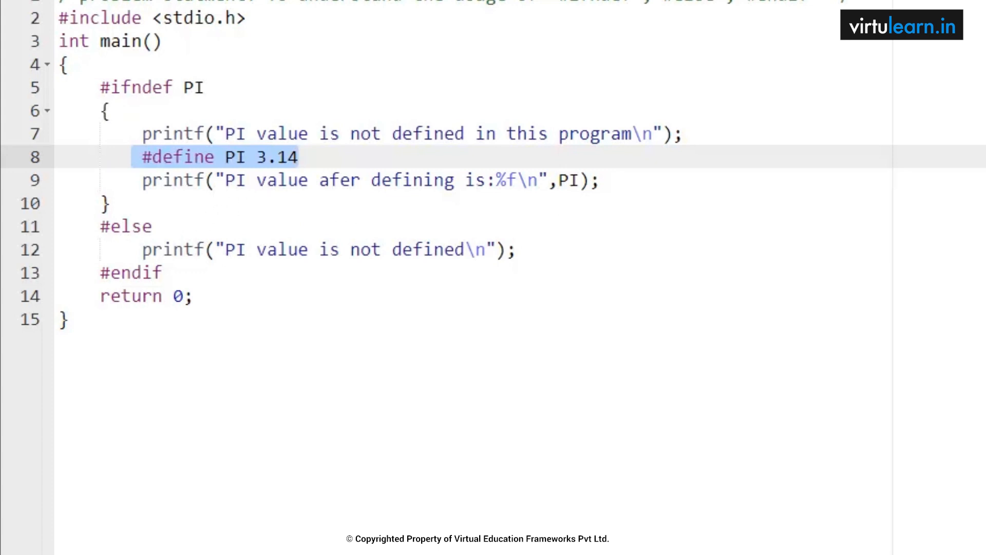
{"action": "key", "text": "F9"}
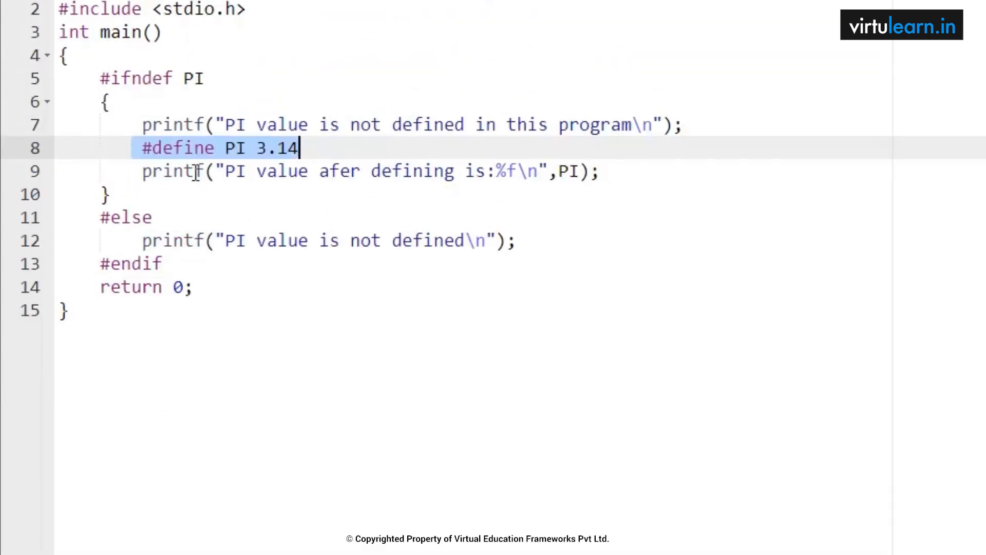
{"action": "scroll", "scroll_direction": "up", "scroll_amount": 3}
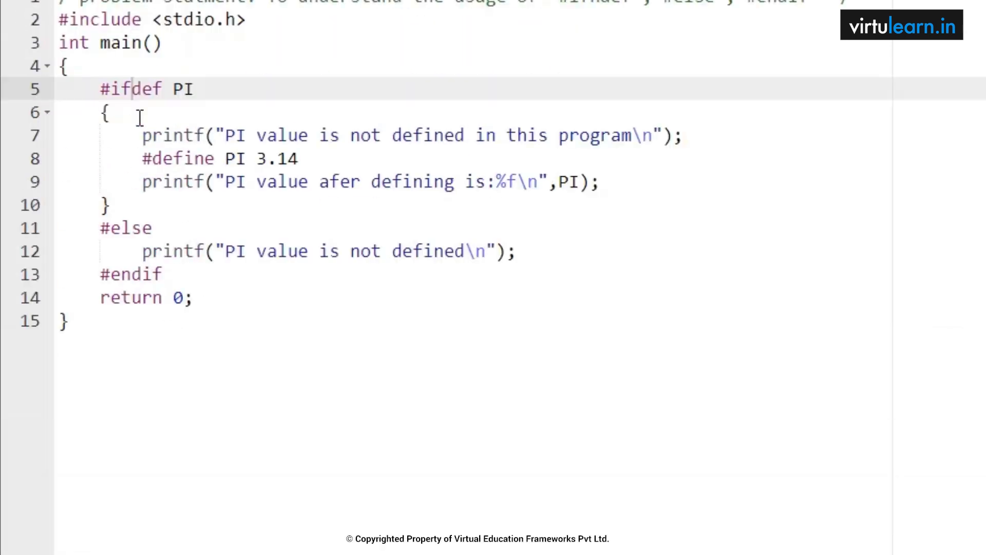
{"action": "type", "text": "n"}
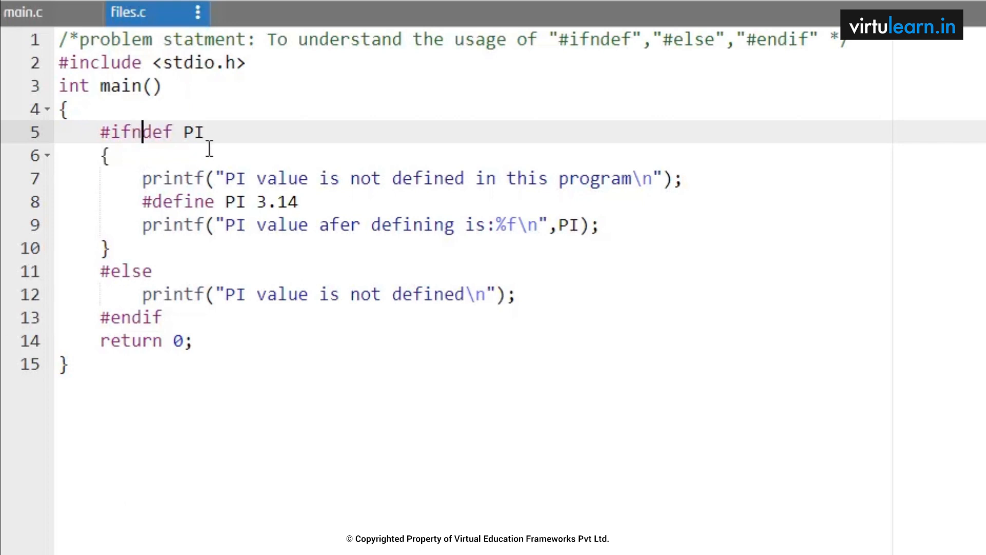